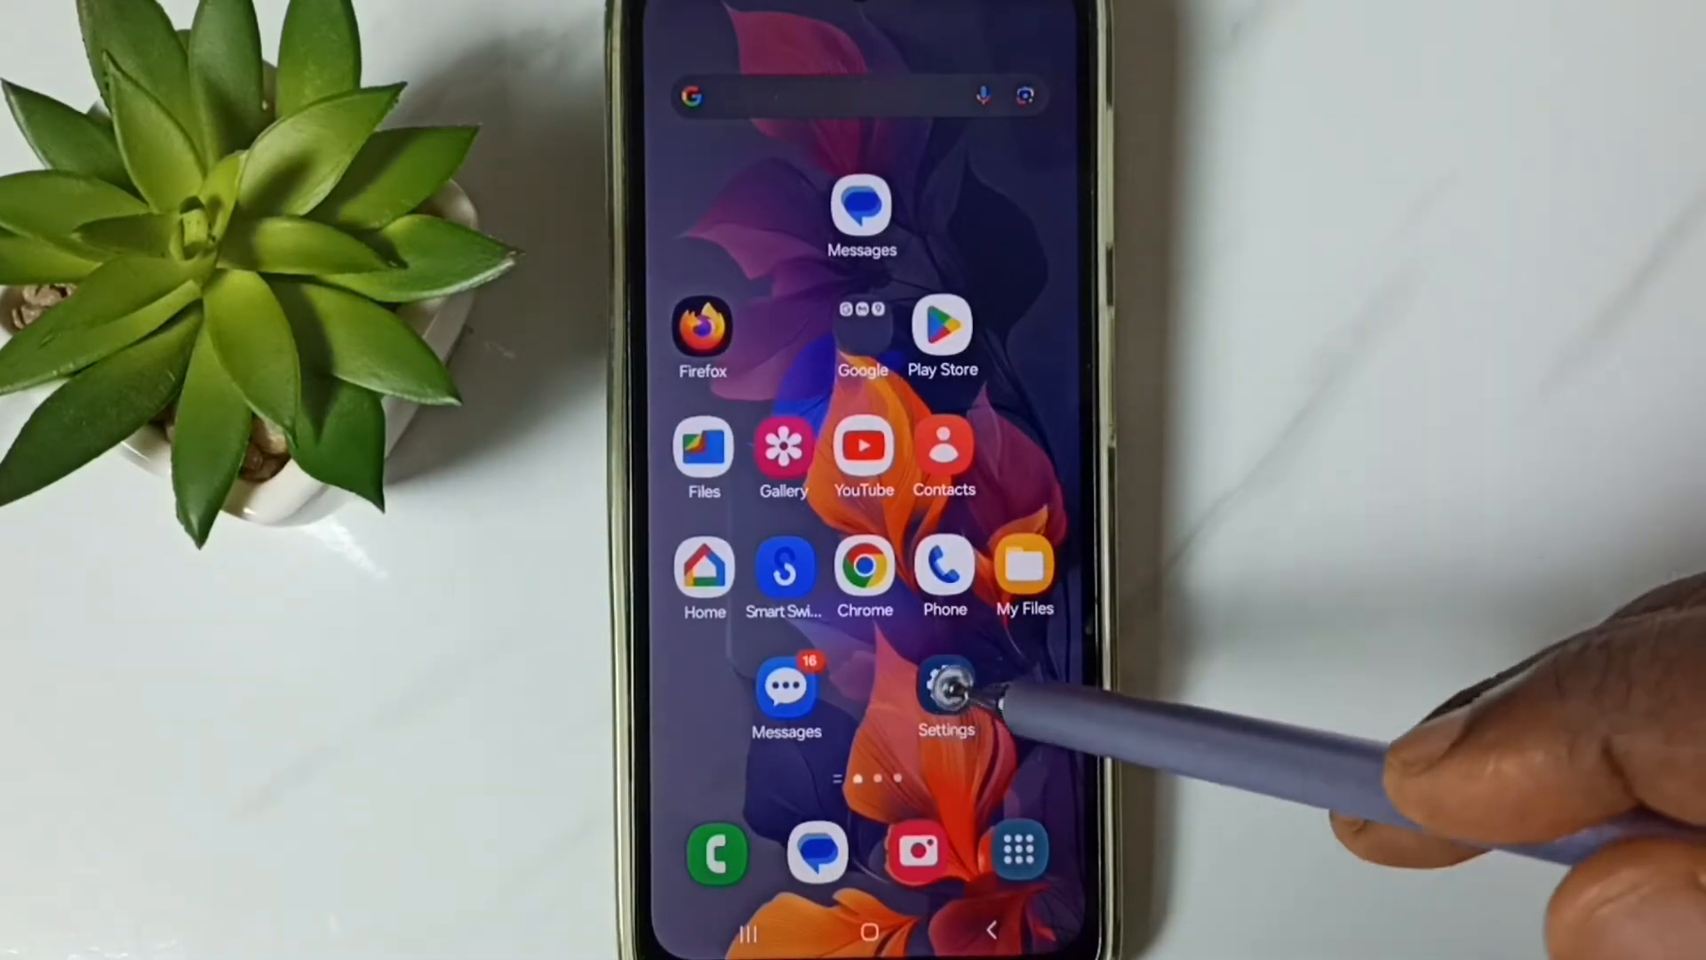
Navigate from the home screen into Settings > General management with Reset in view.
left_click(944, 691)
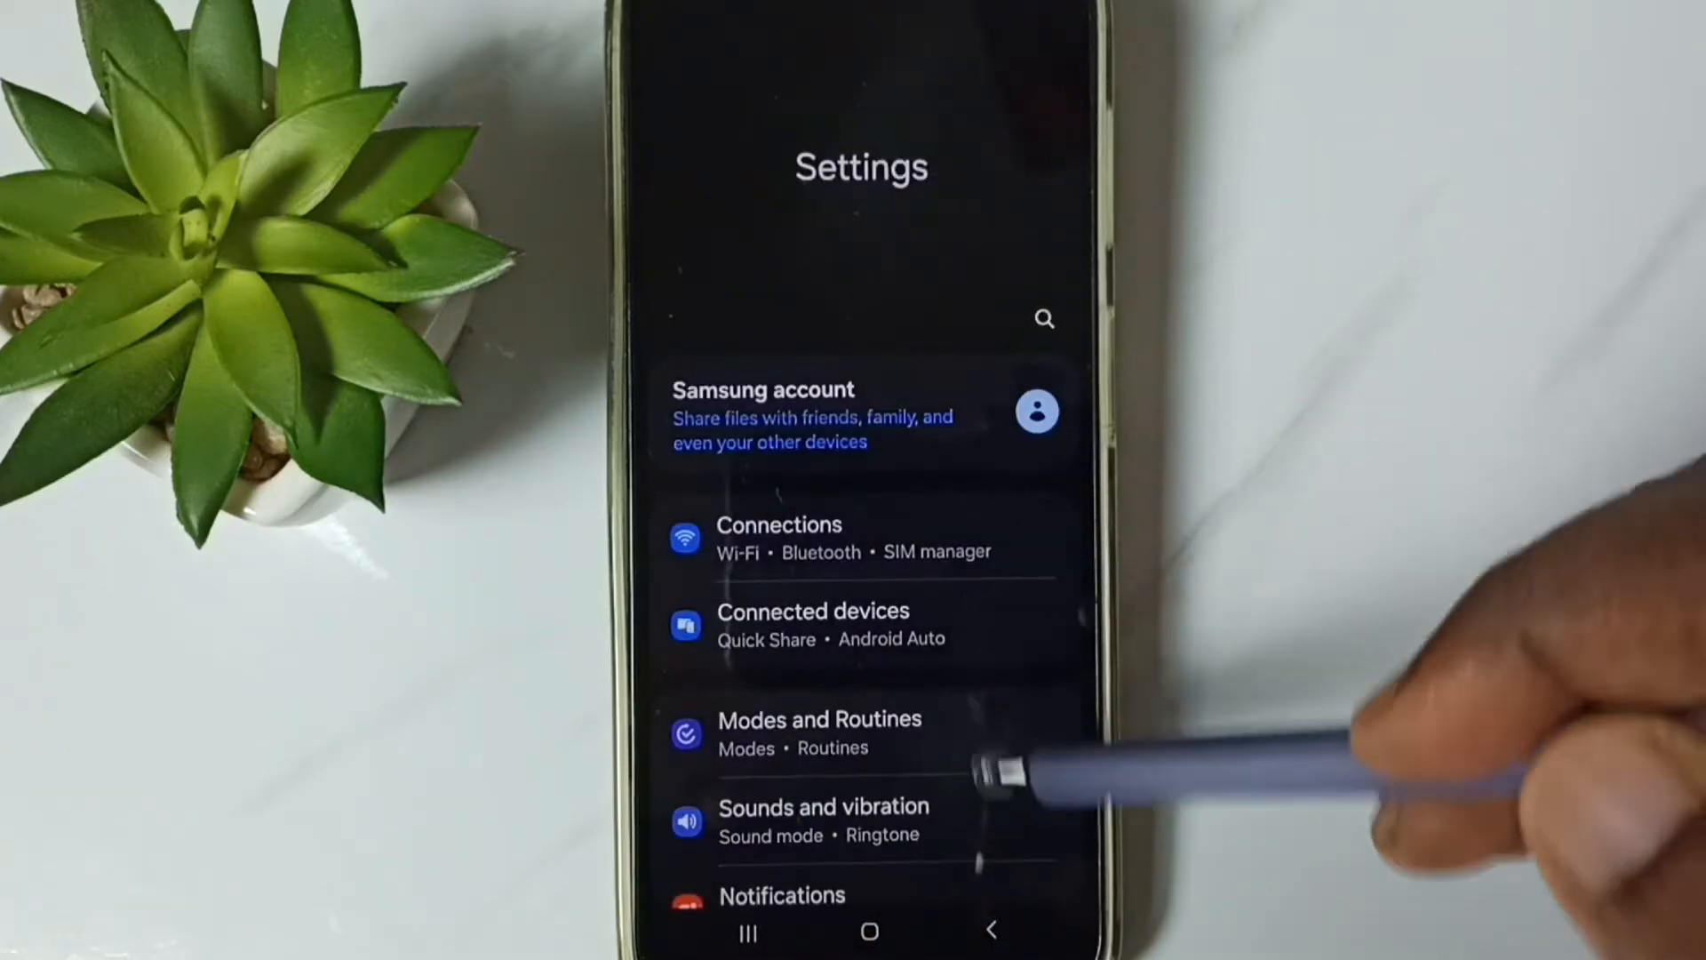
scroll("down", 3)
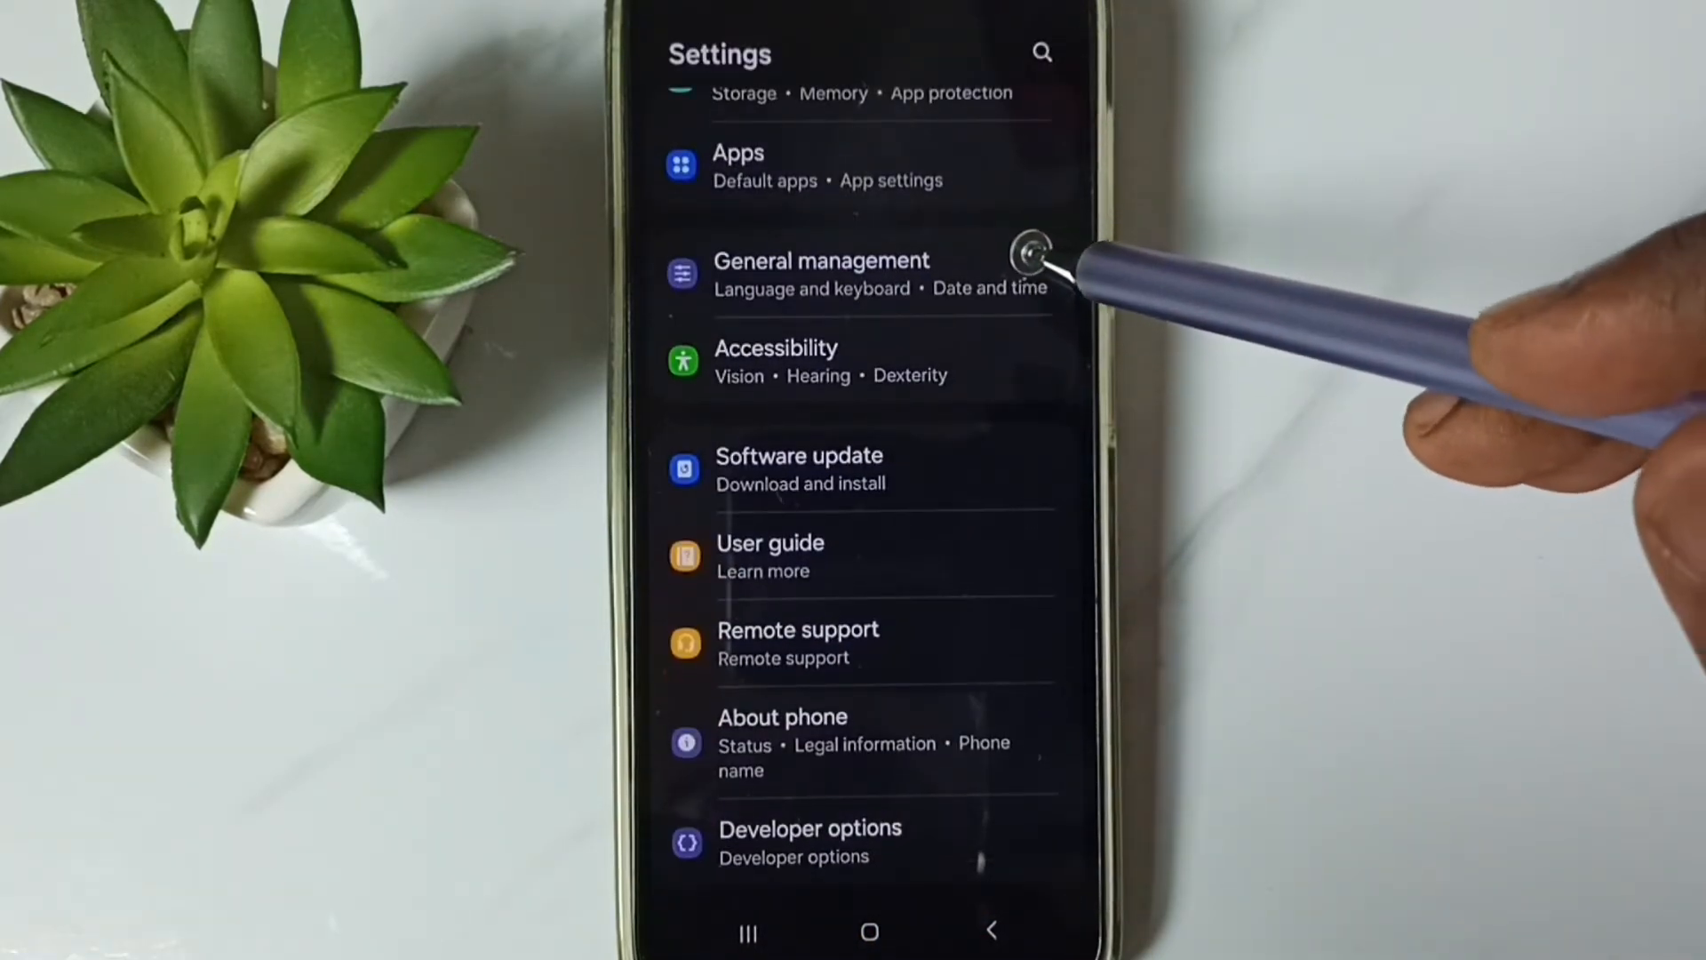
left_click(821, 272)
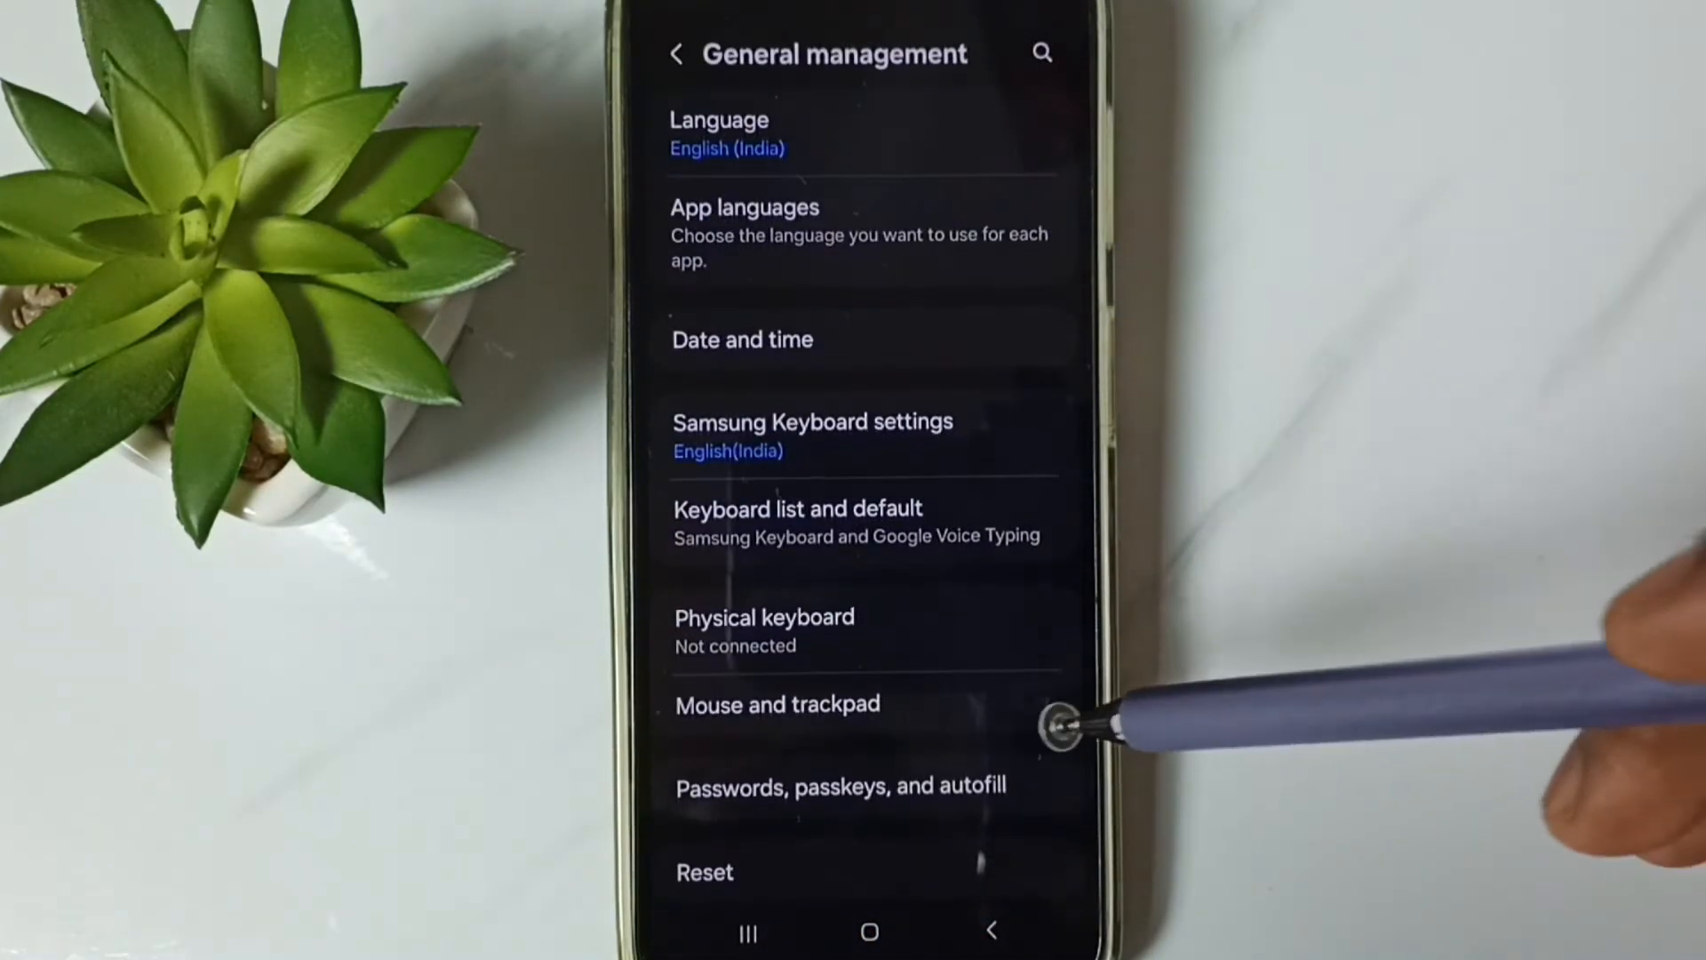
scroll("down", 3)
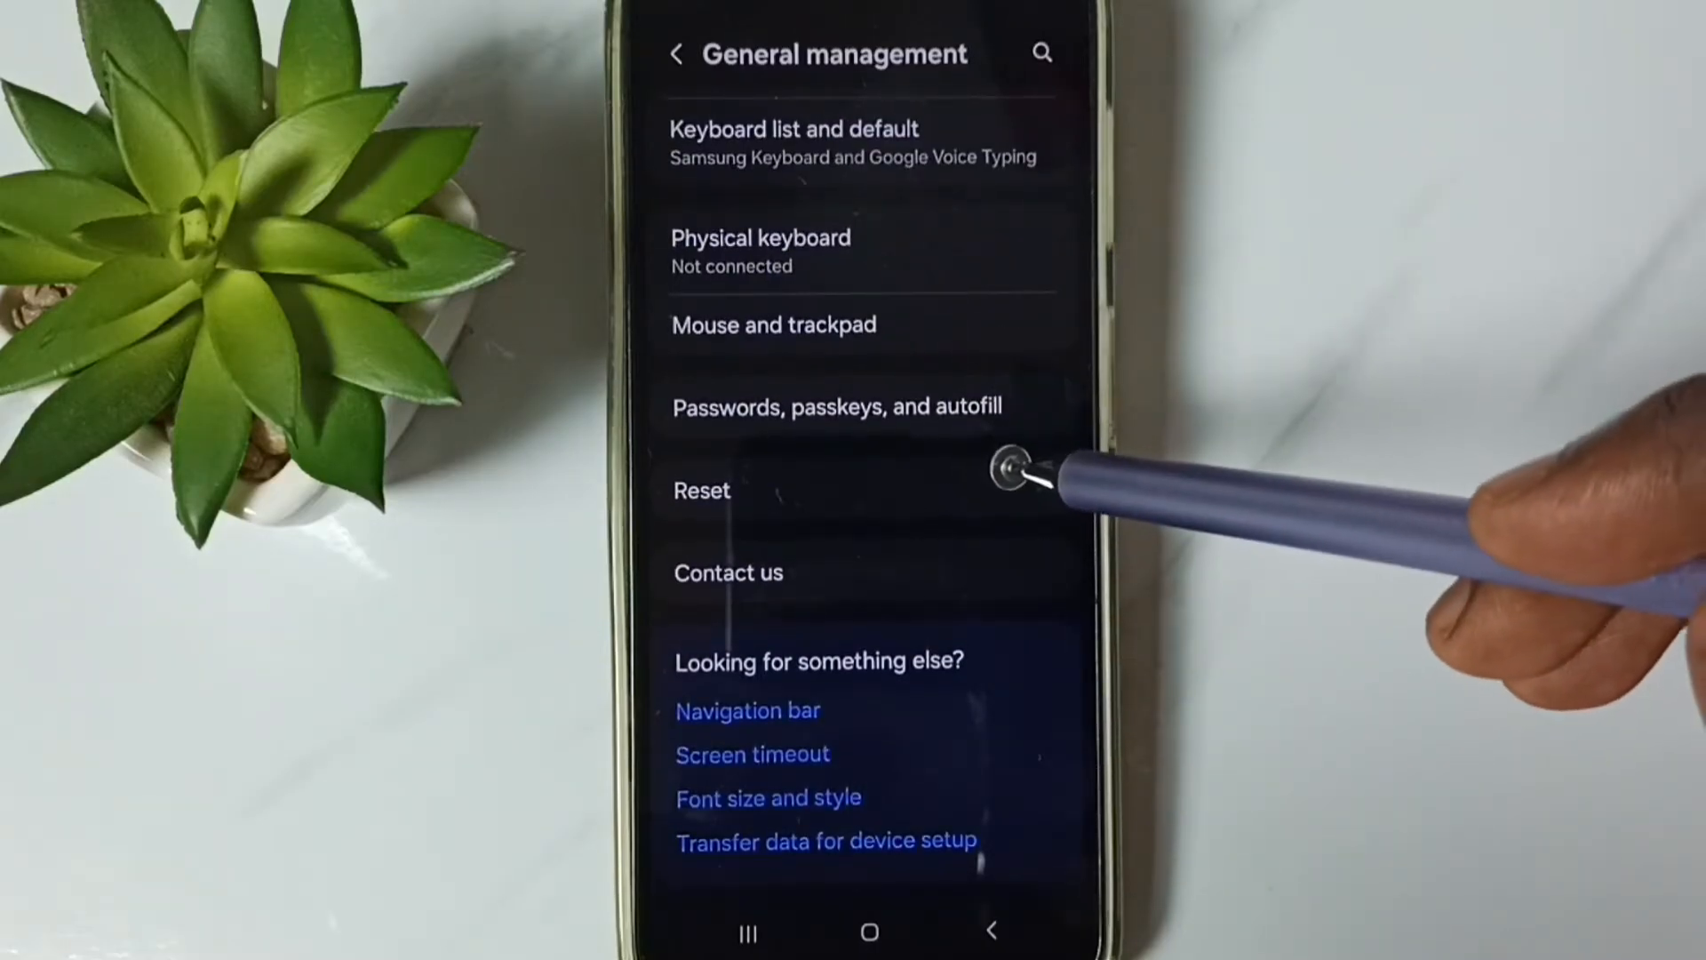
Choose Reset > Reset mobile network settings and start the reset.
left_click(702, 490)
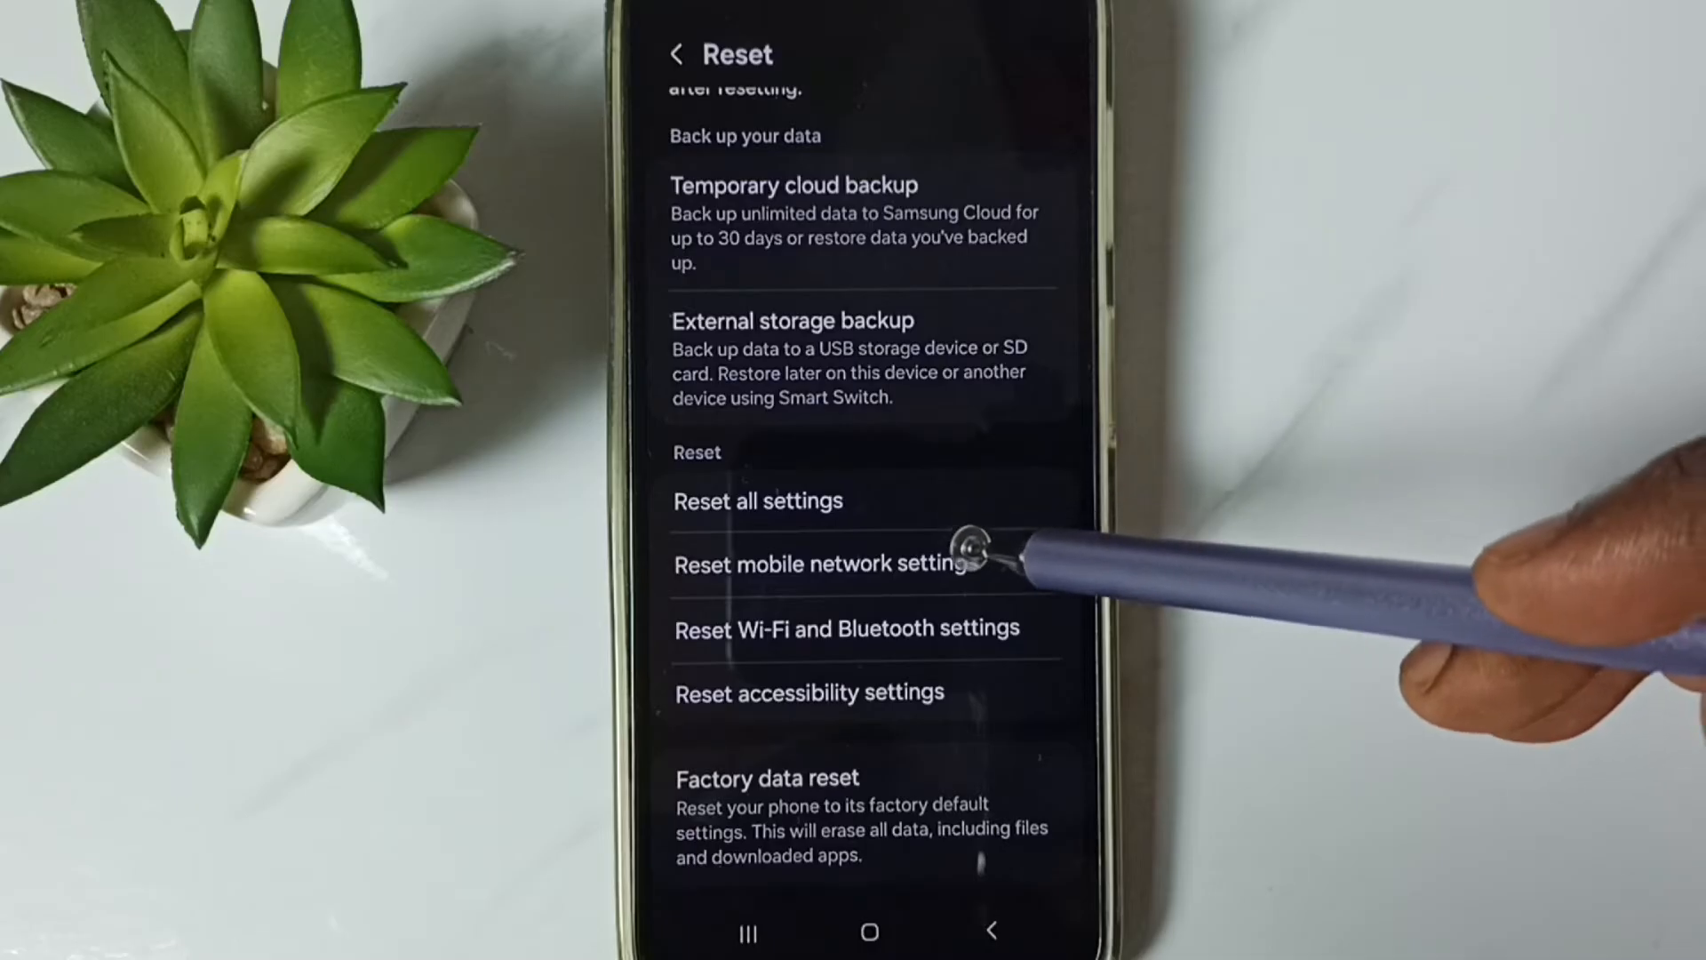
mouse_move(1001, 560)
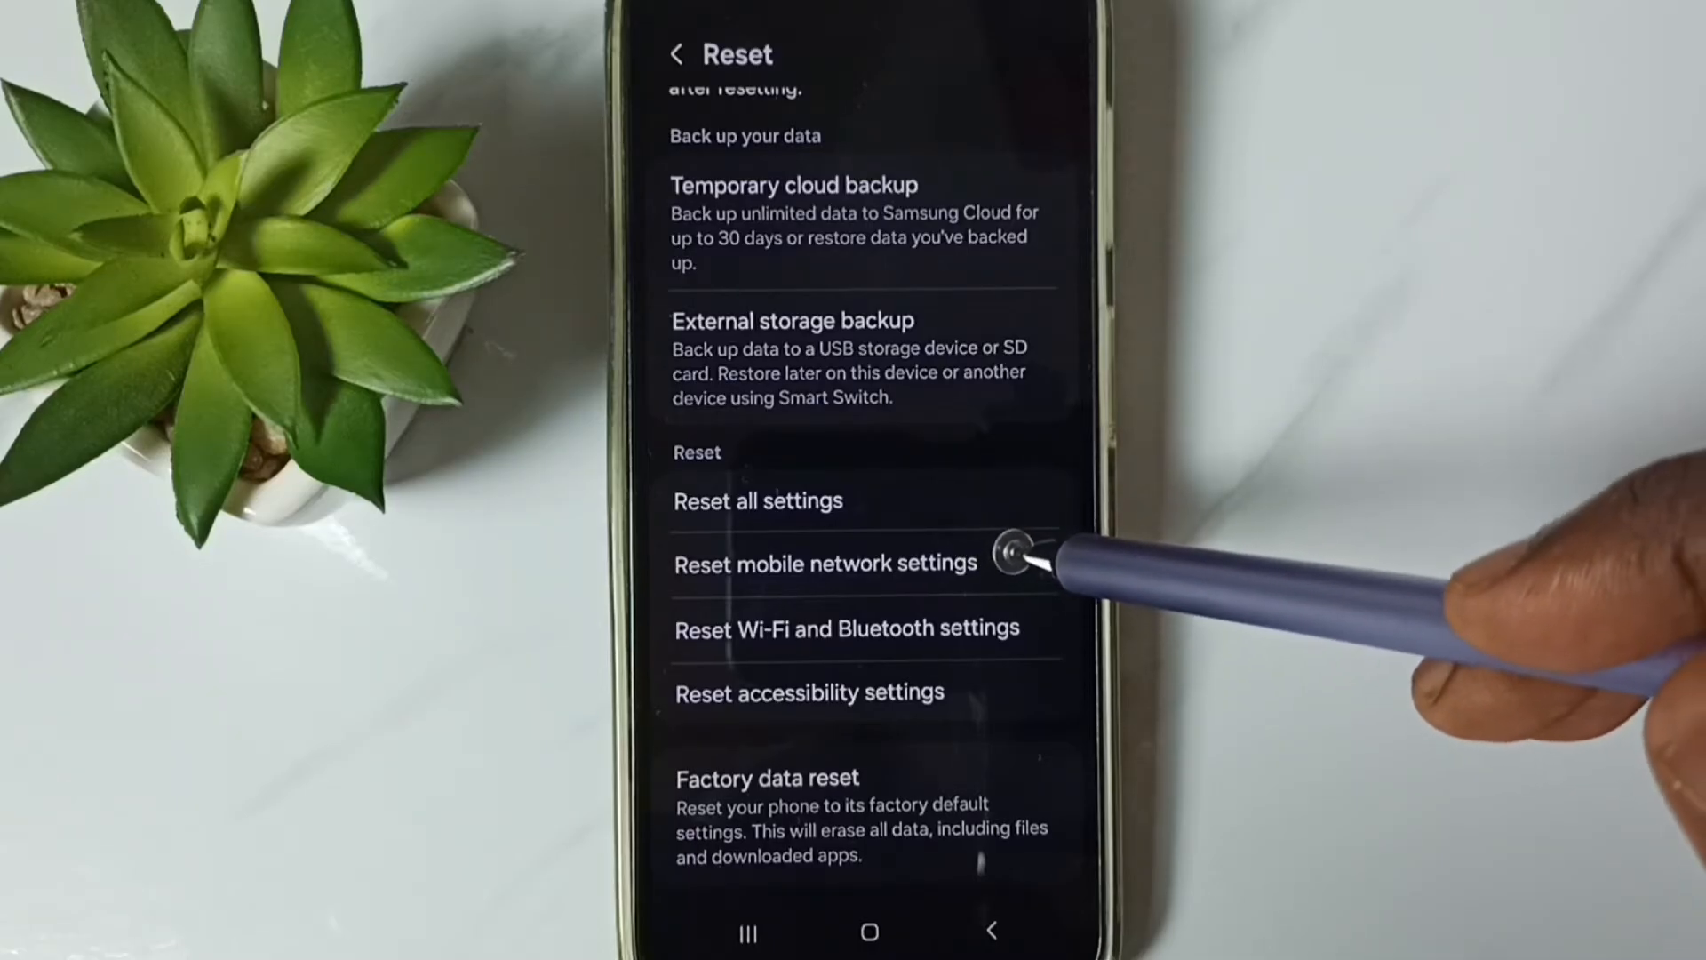
left_click(823, 563)
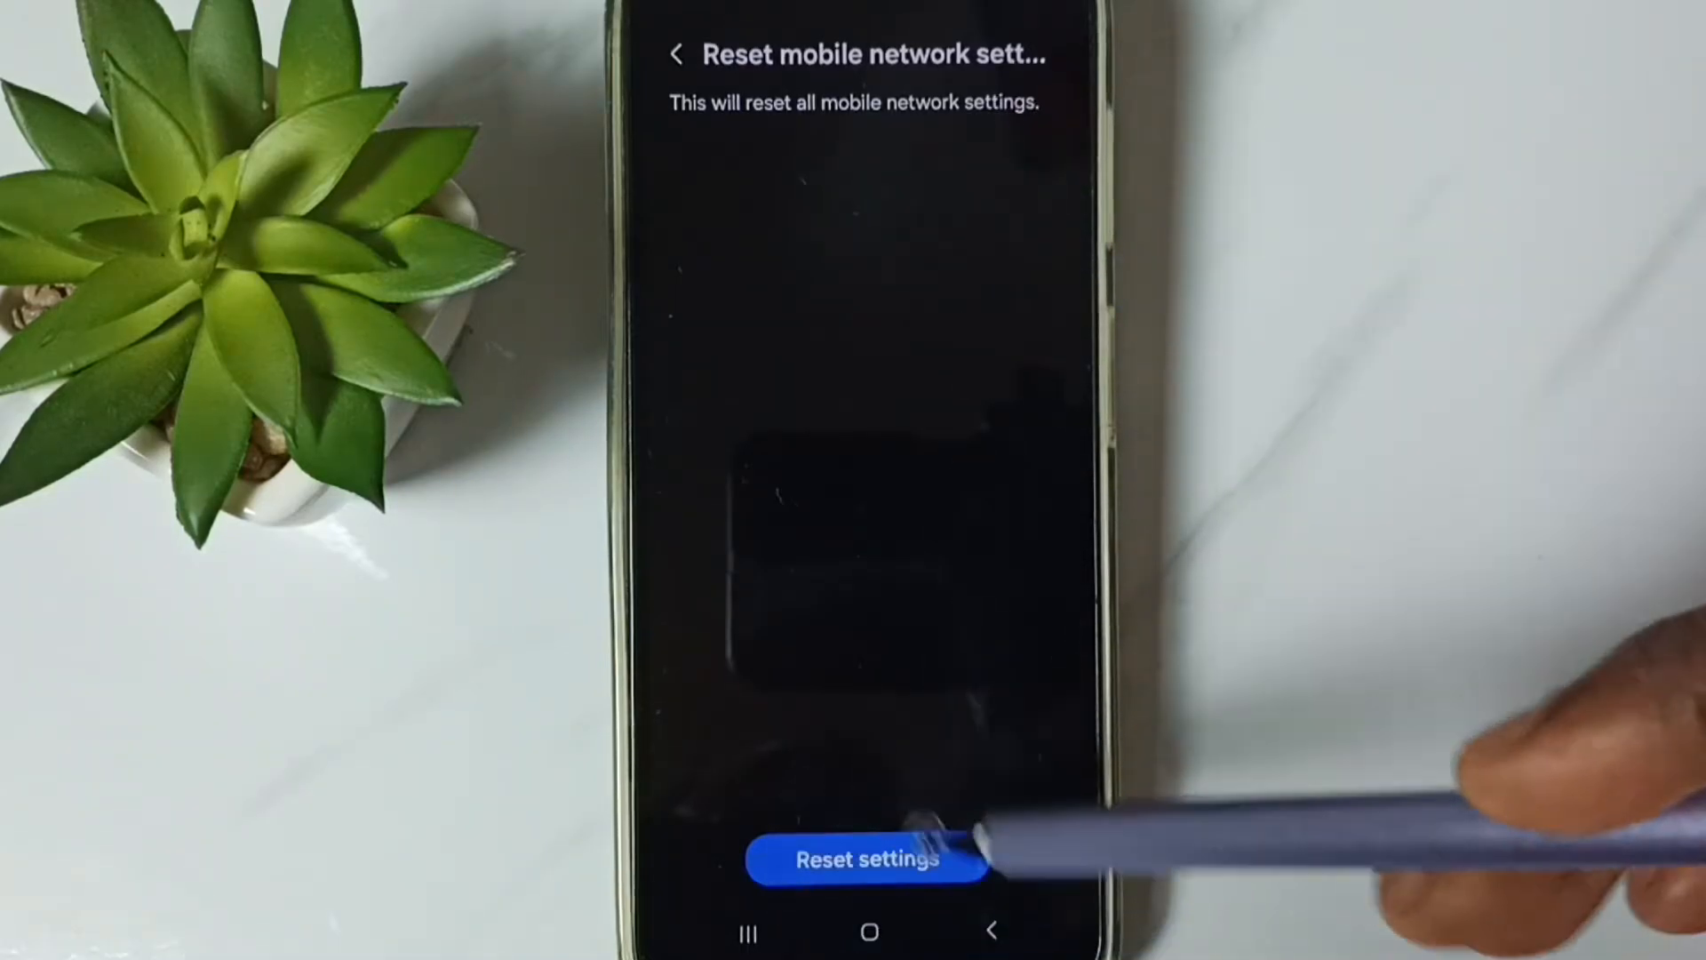
left_click(867, 858)
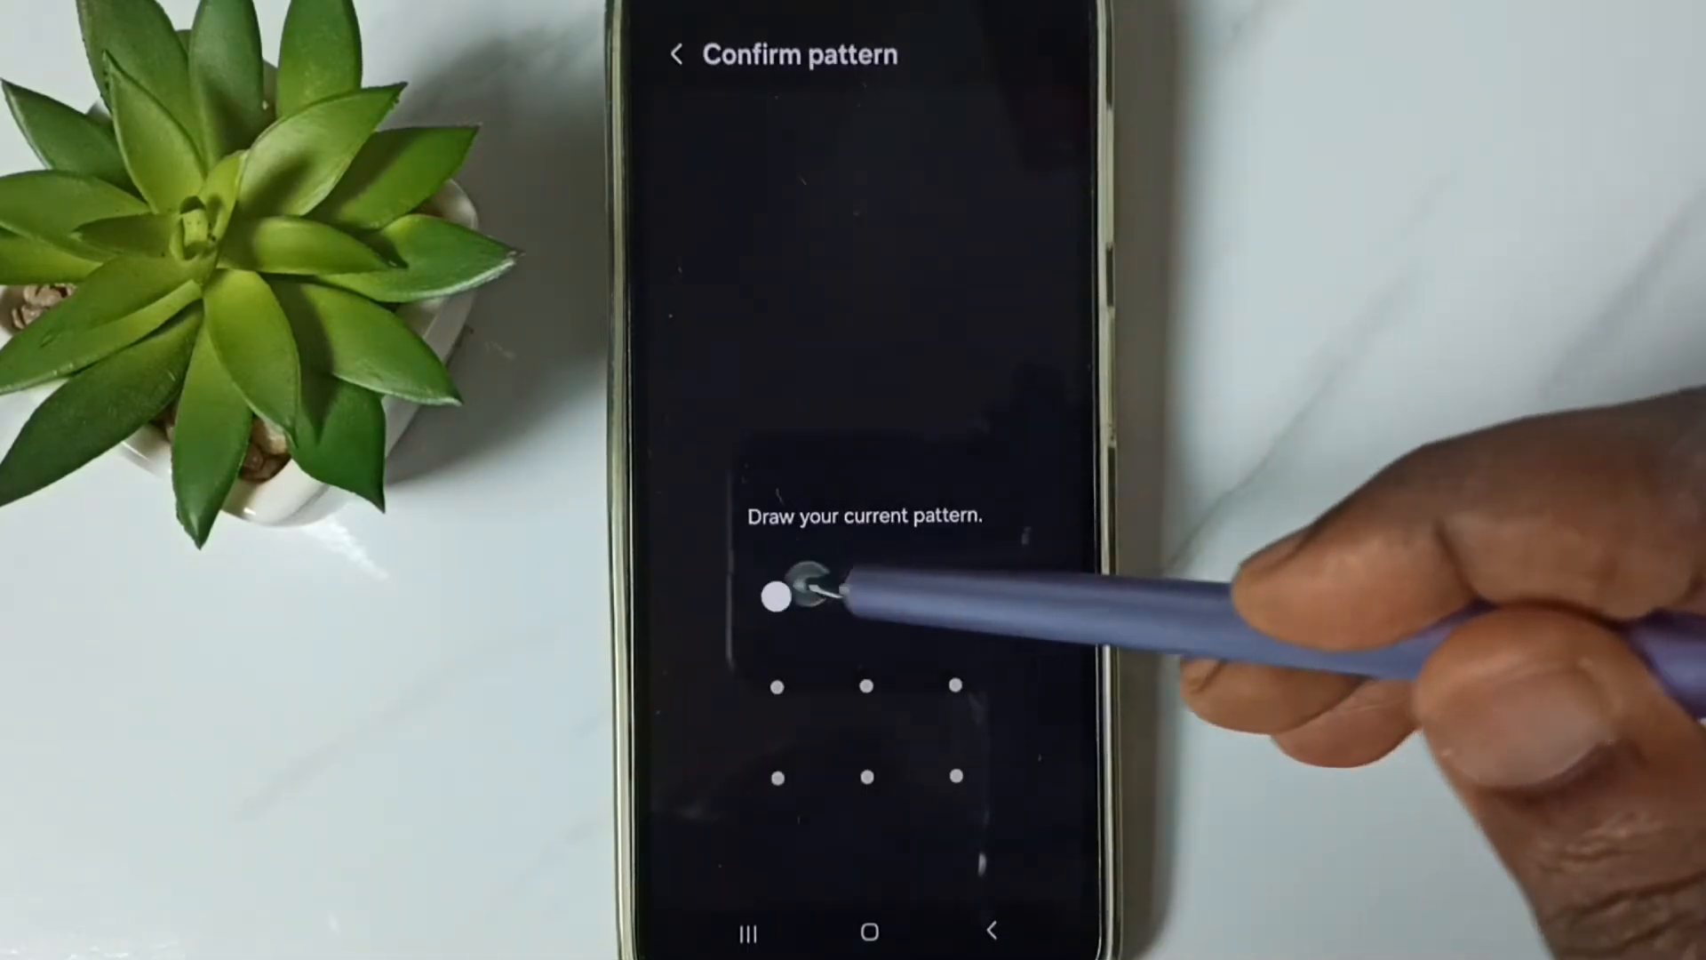
Verify with the screen lock pattern and reach the final irreversible-reset confirmation.
left_click(778, 597)
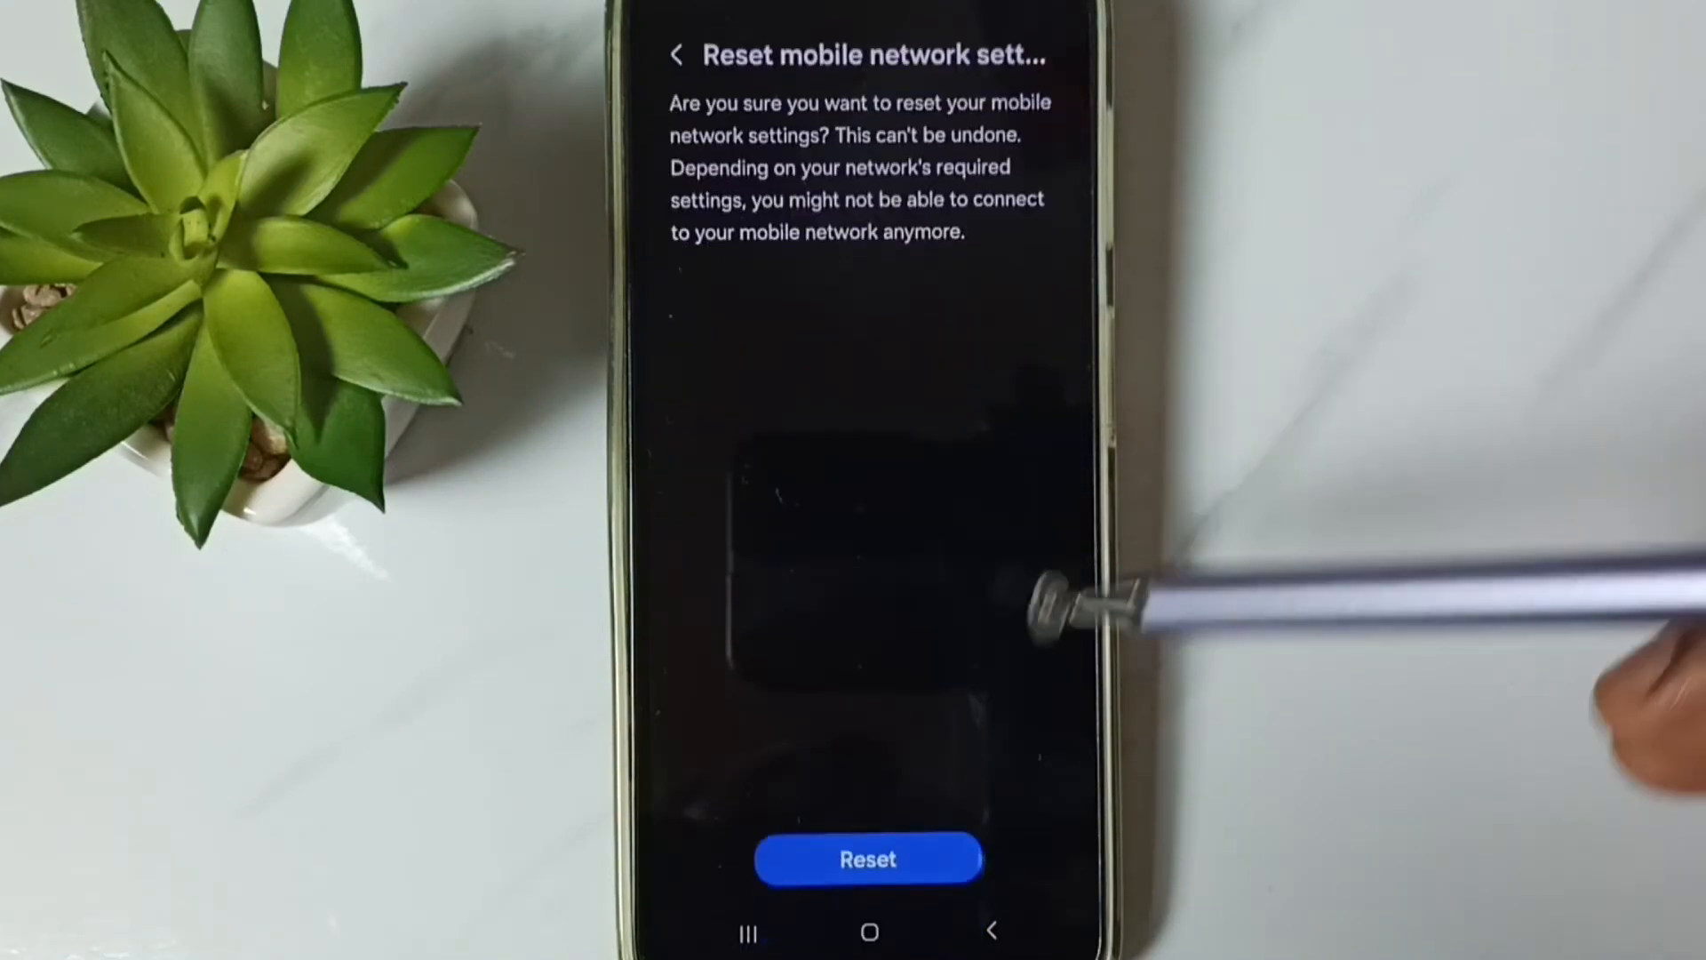
left_click(870, 859)
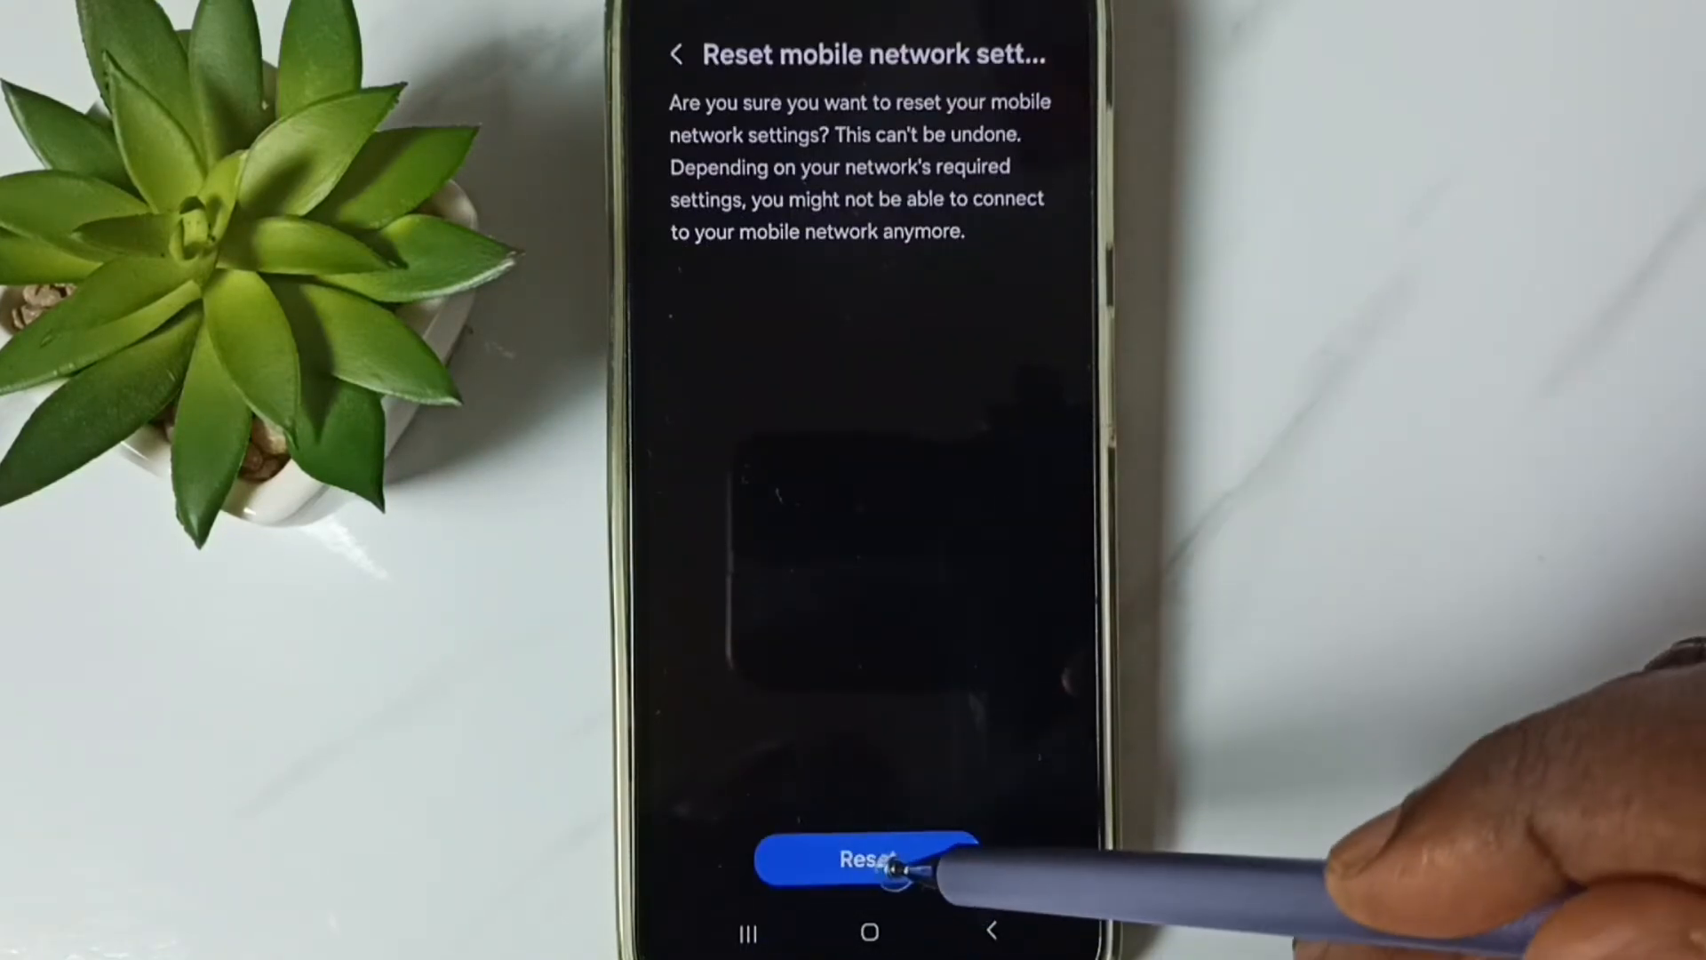
left_click(867, 859)
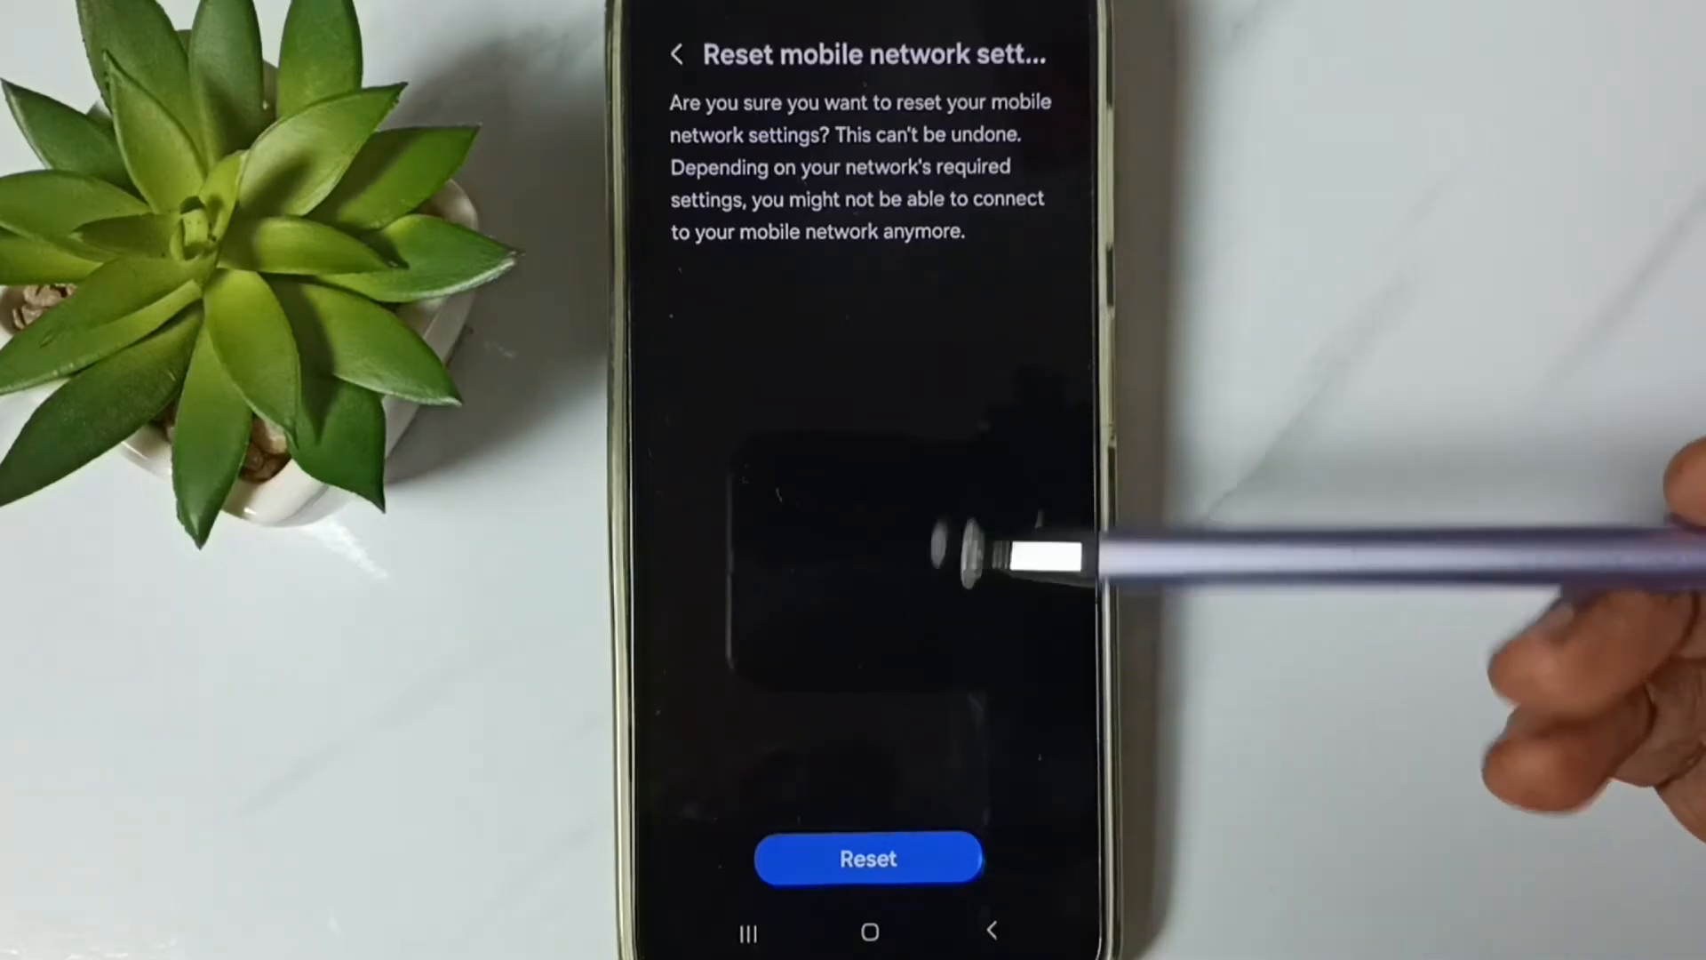
mouse_move(979, 196)
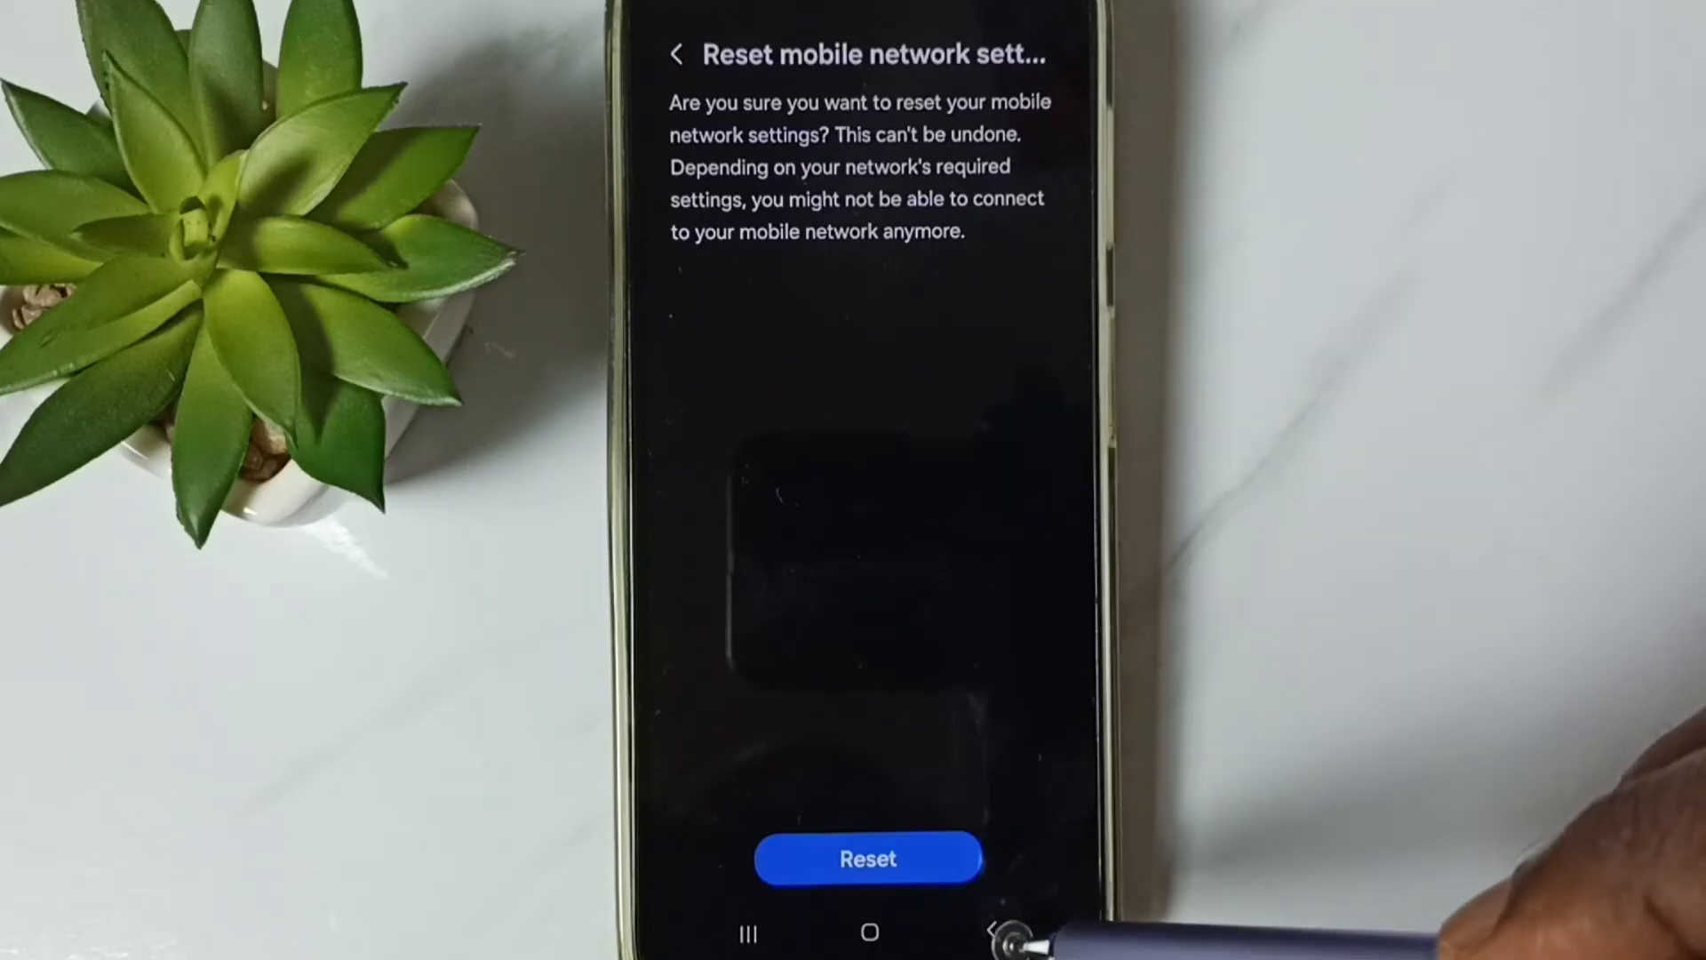
Back out of the reset confirmation to the General management screen.
left_click(677, 51)
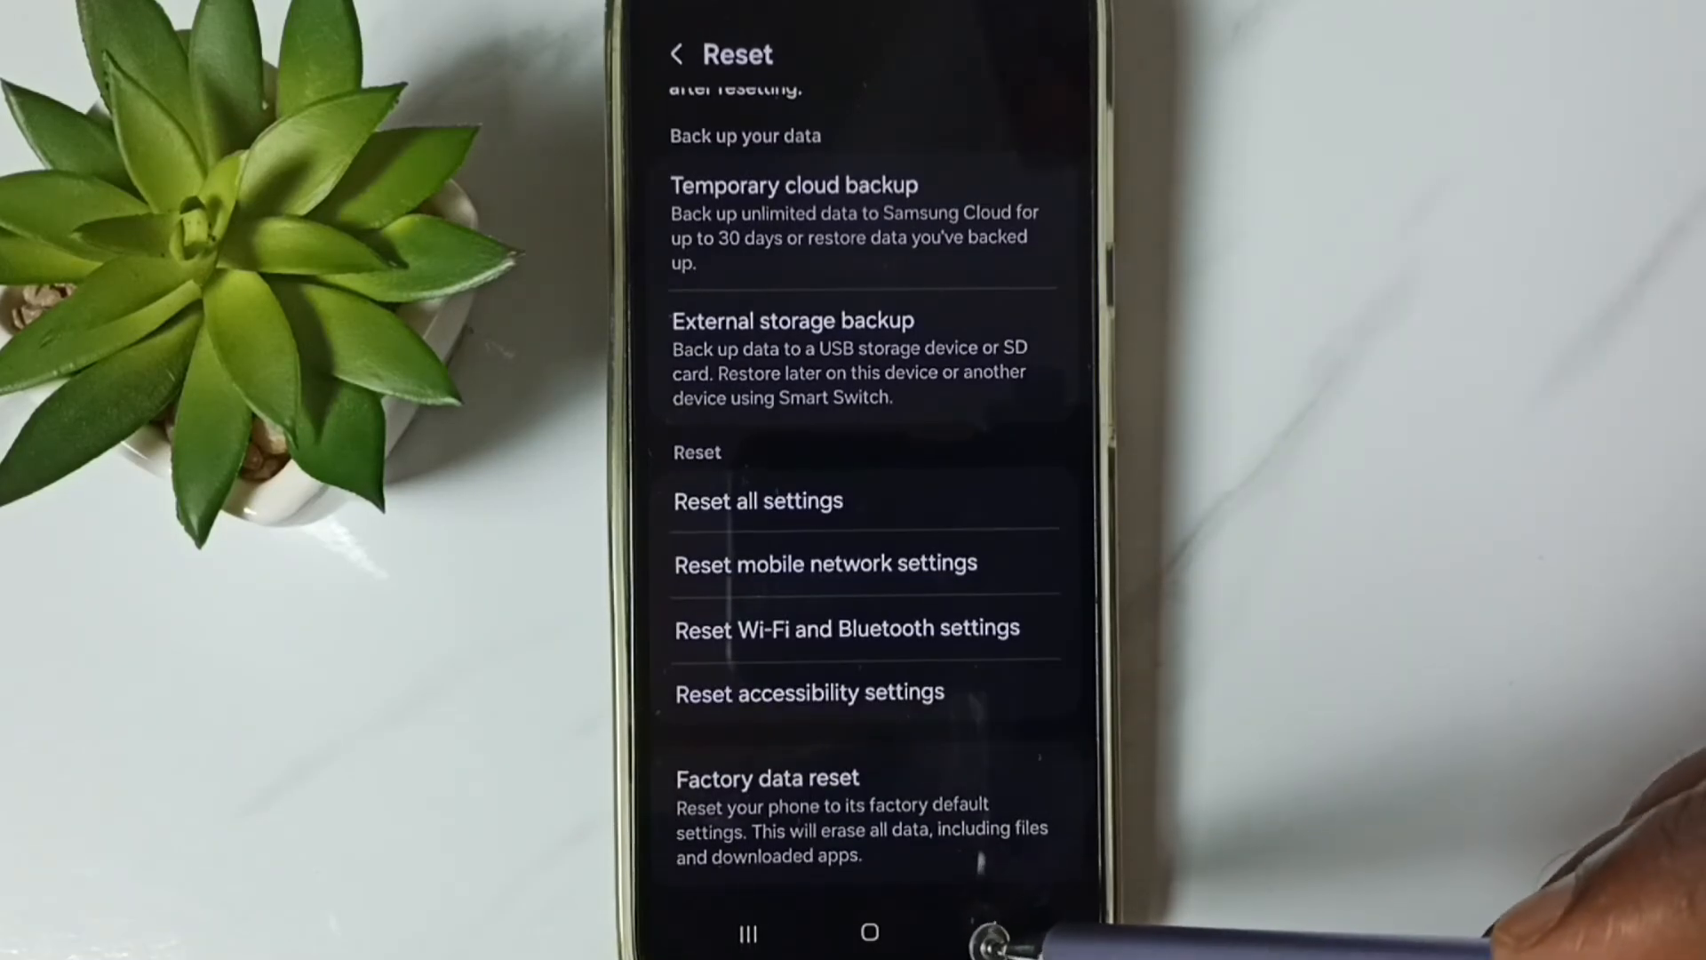
left_click(677, 53)
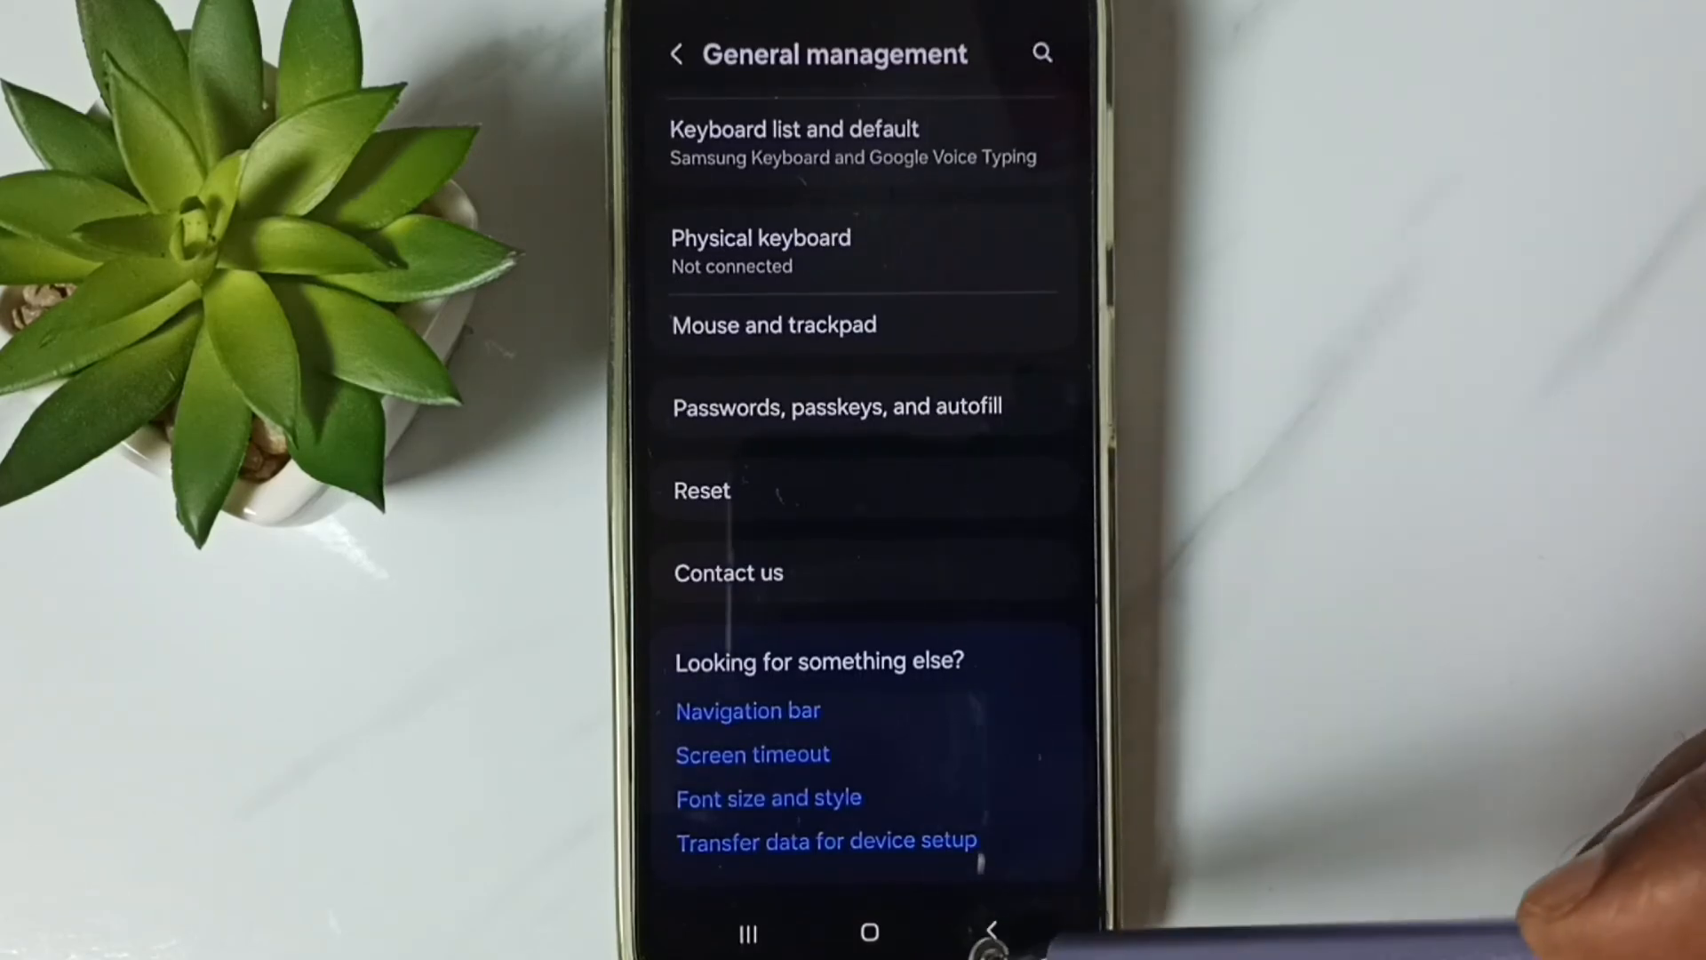